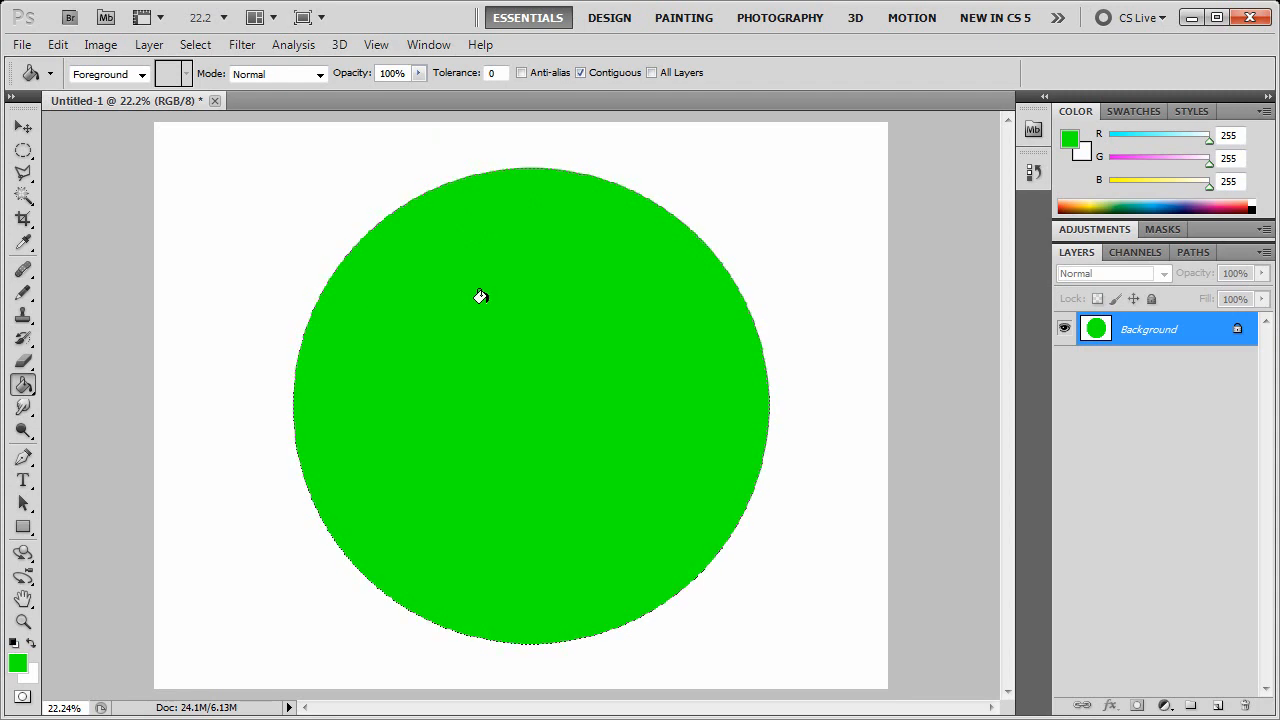
Step: Choose the Polygonal Lasso Tool from the toolbox to start a straight-edged selection
left_click(24, 128)
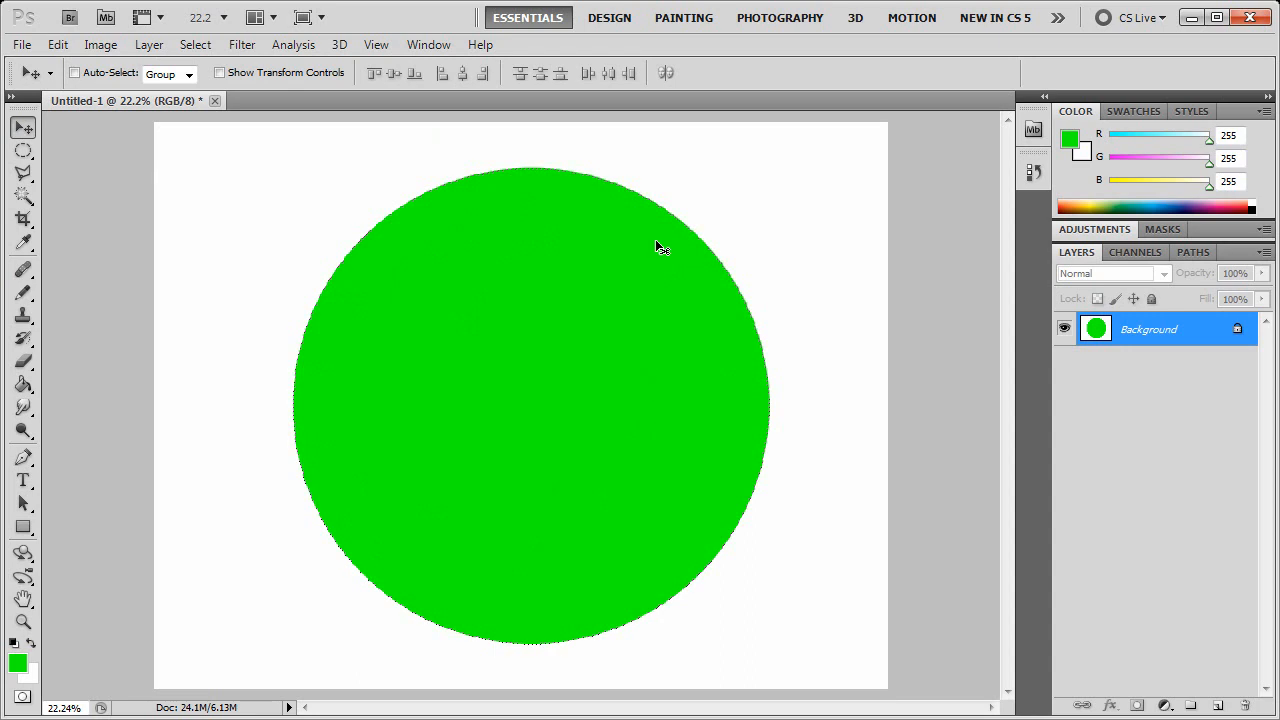
mouse_move(638, 370)
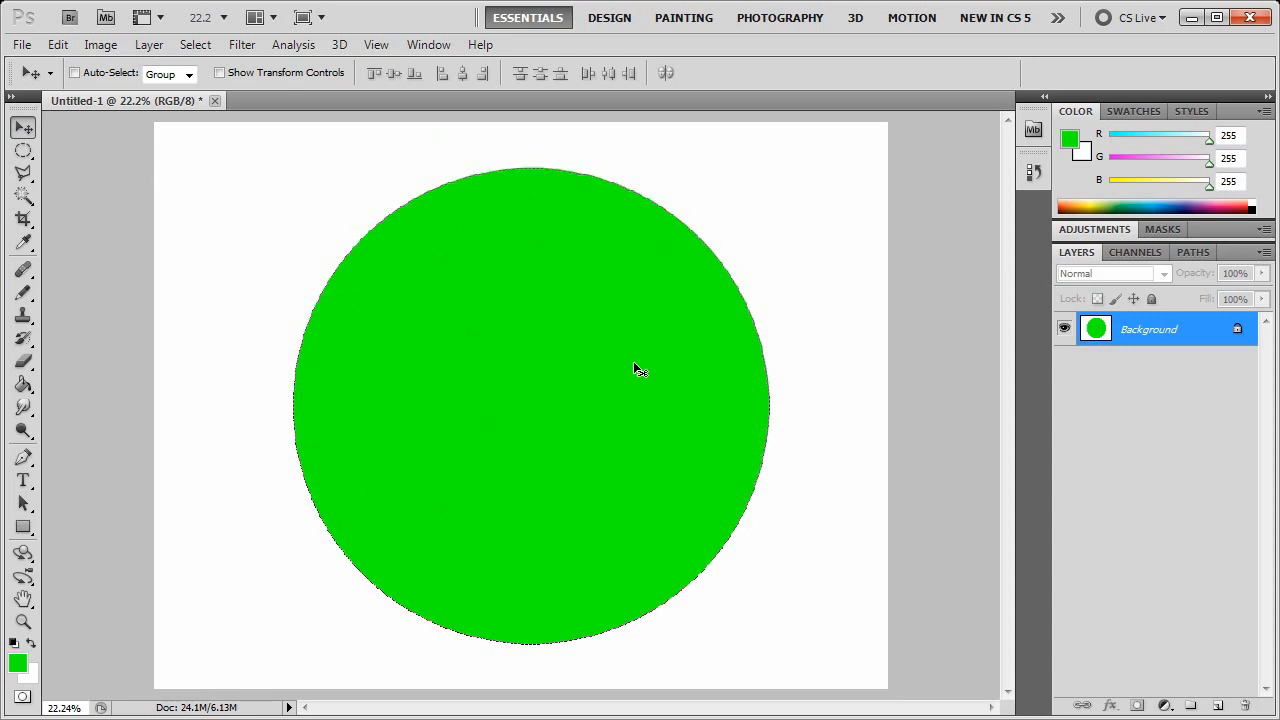
mouse_move(50, 408)
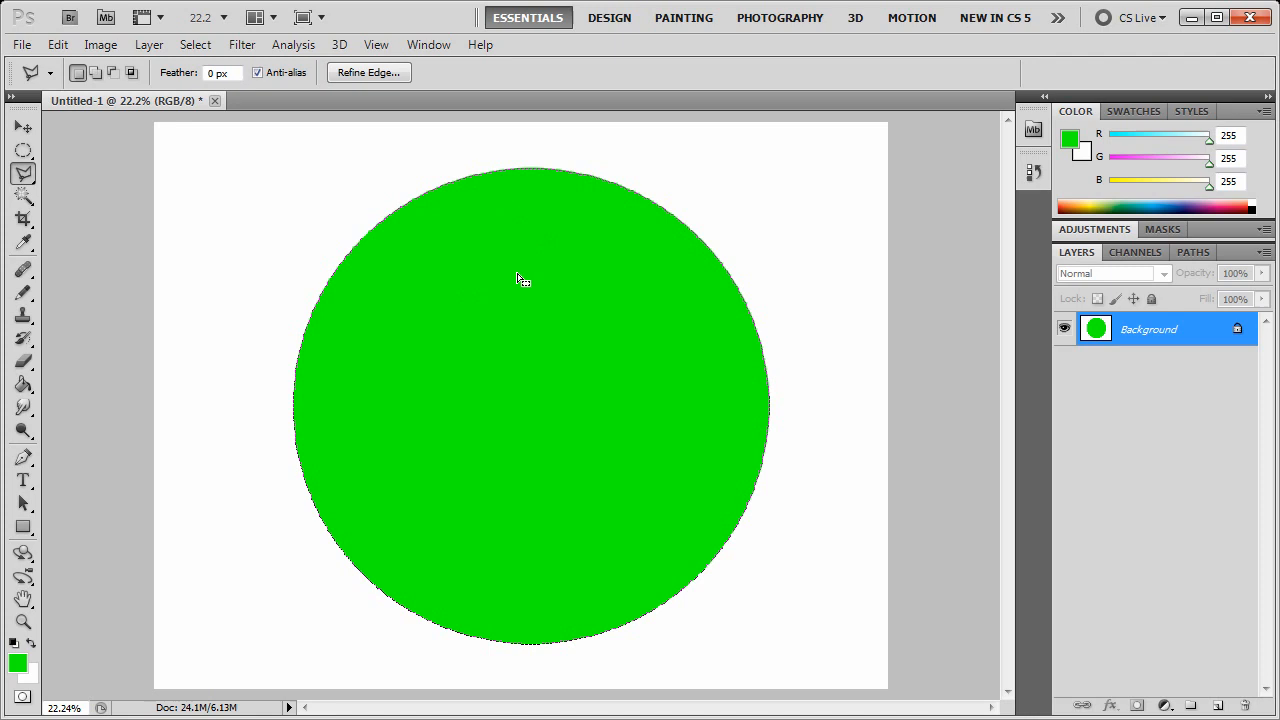
mouse_move(144, 536)
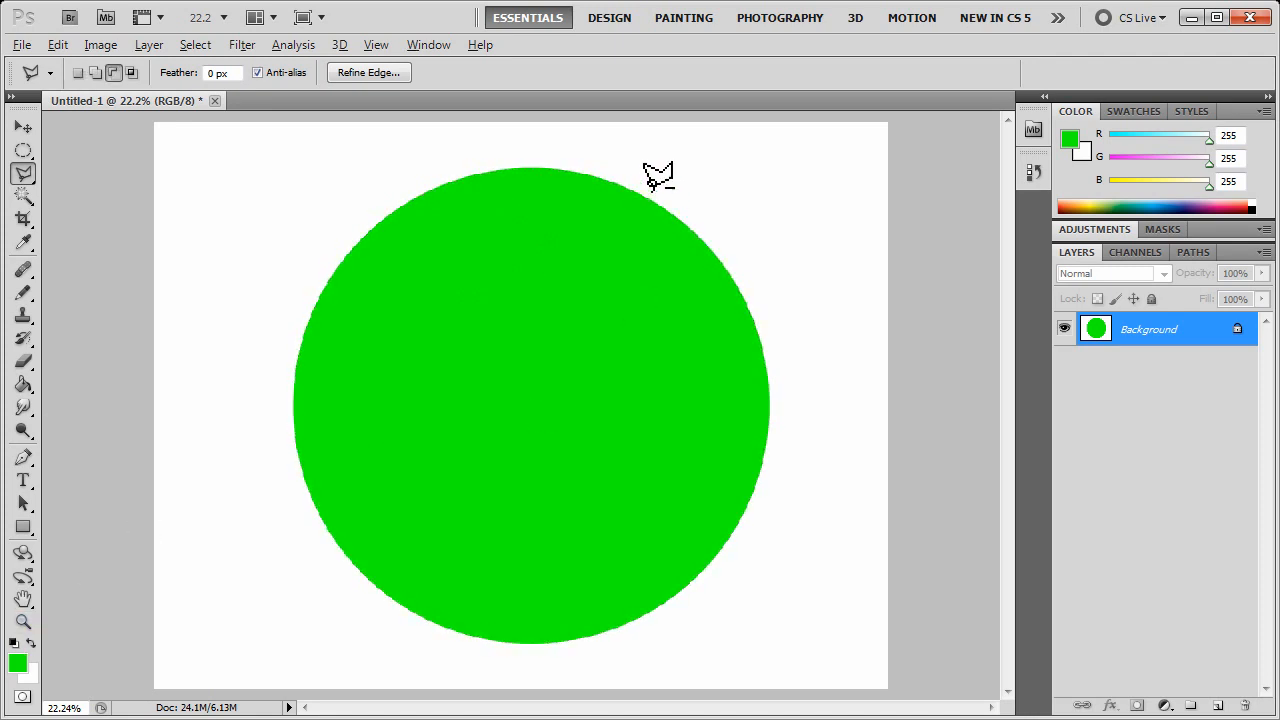
mouse_move(800, 424)
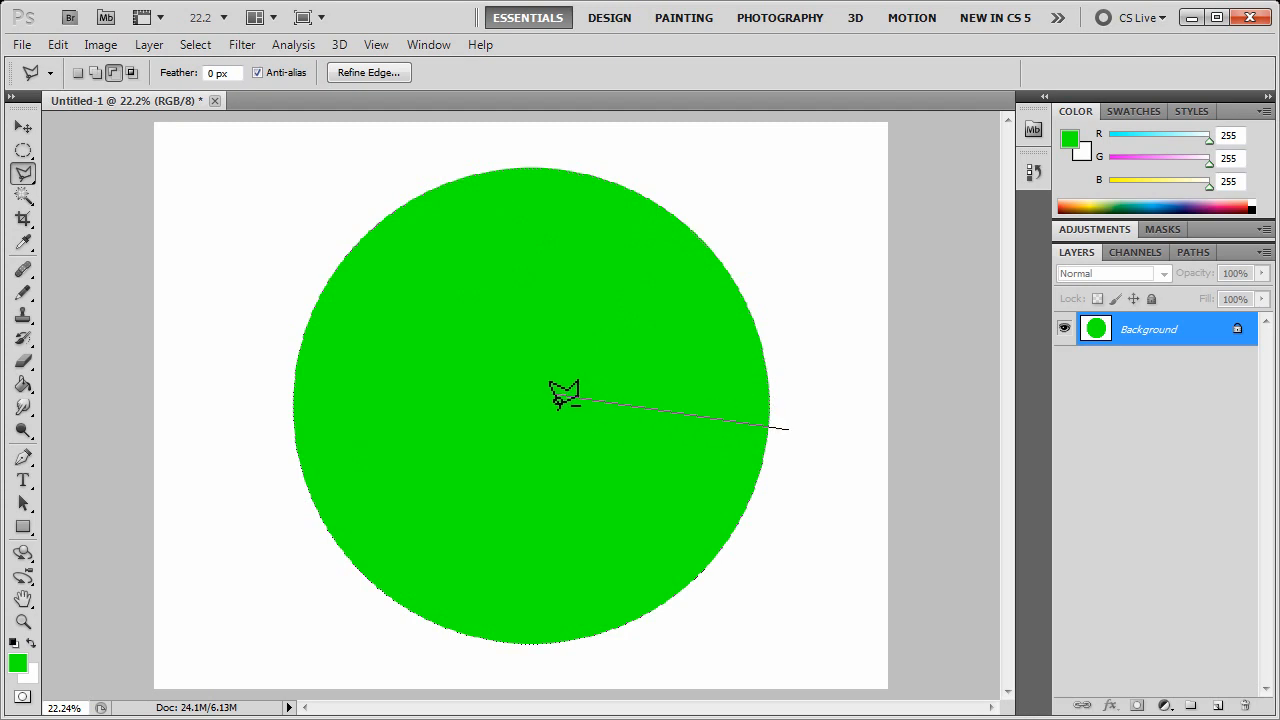
mouse_move(548, 402)
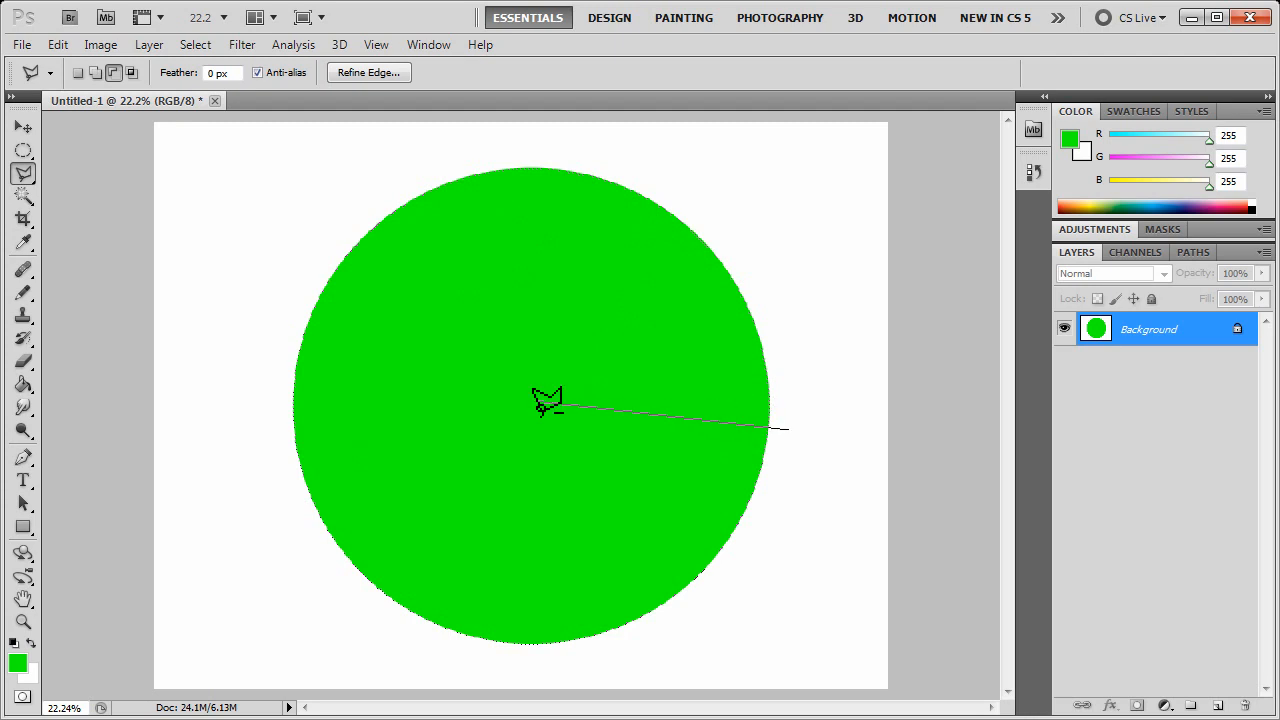
mouse_move(540, 404)
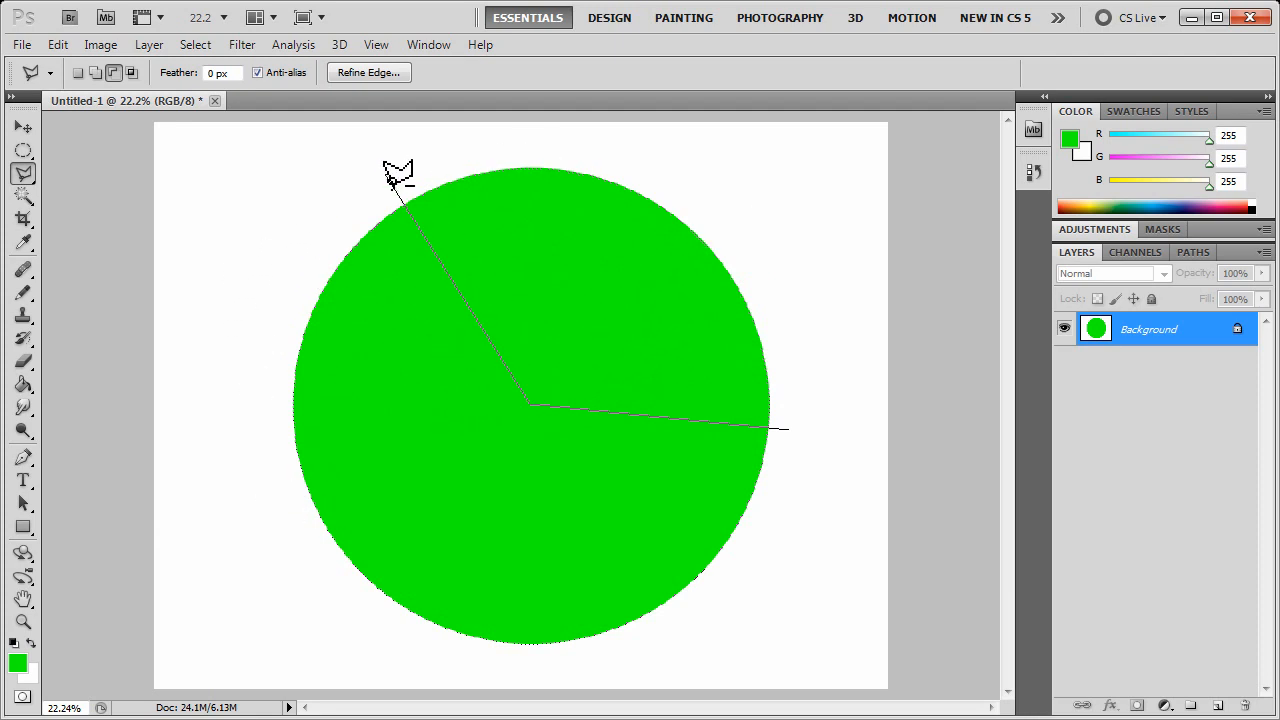
mouse_move(434, 332)
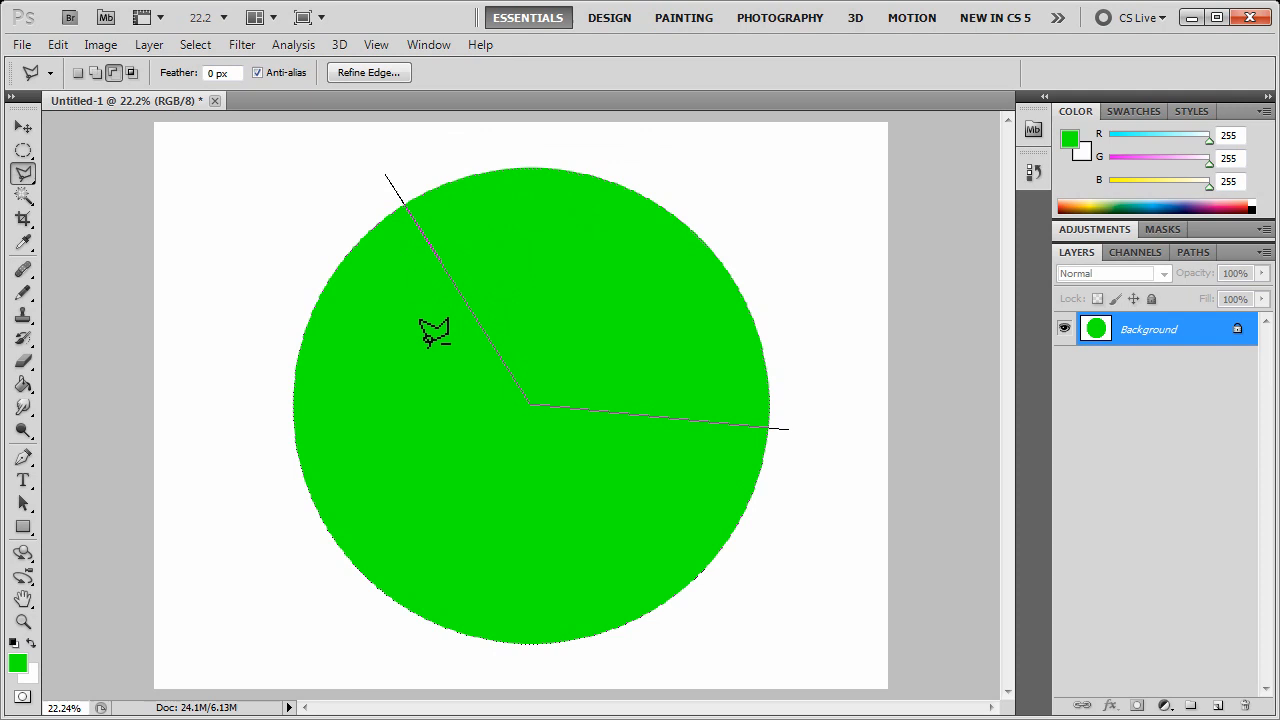
Step: Outline and close the large wedge selection from the circle's centre around its outside edge
left_click(708, 190)
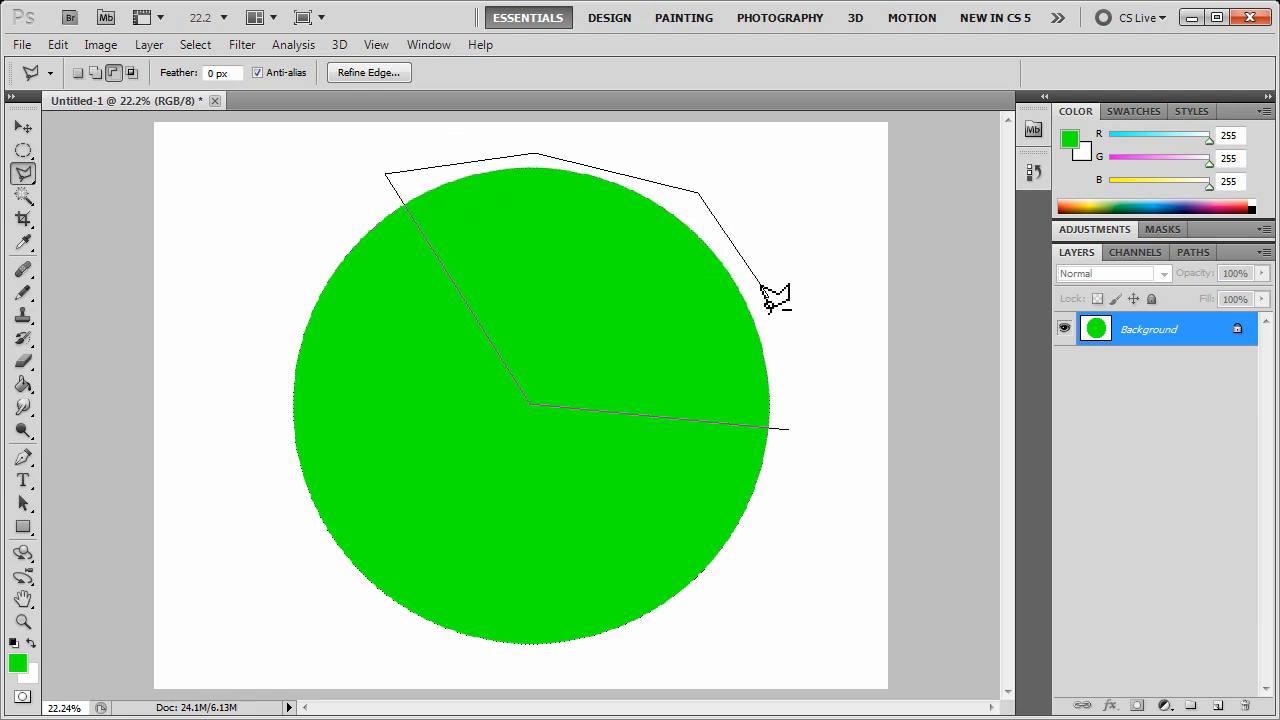
mouse_move(784, 320)
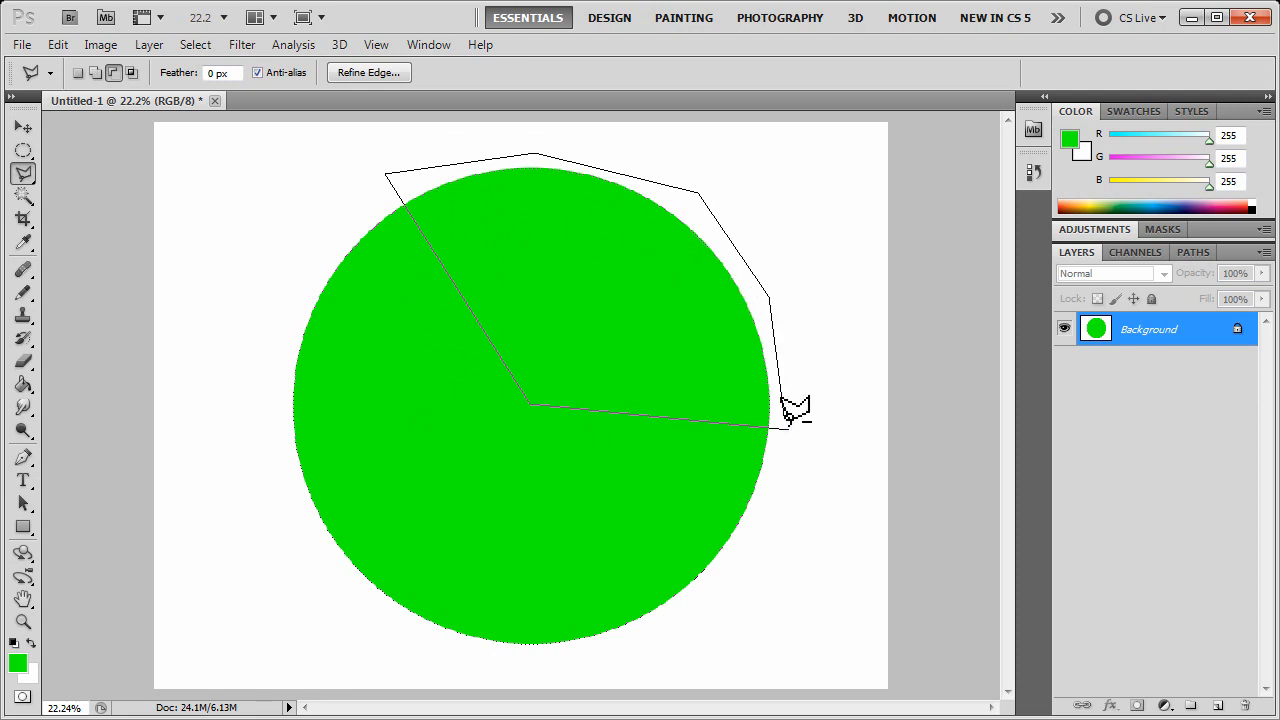
mouse_move(800, 430)
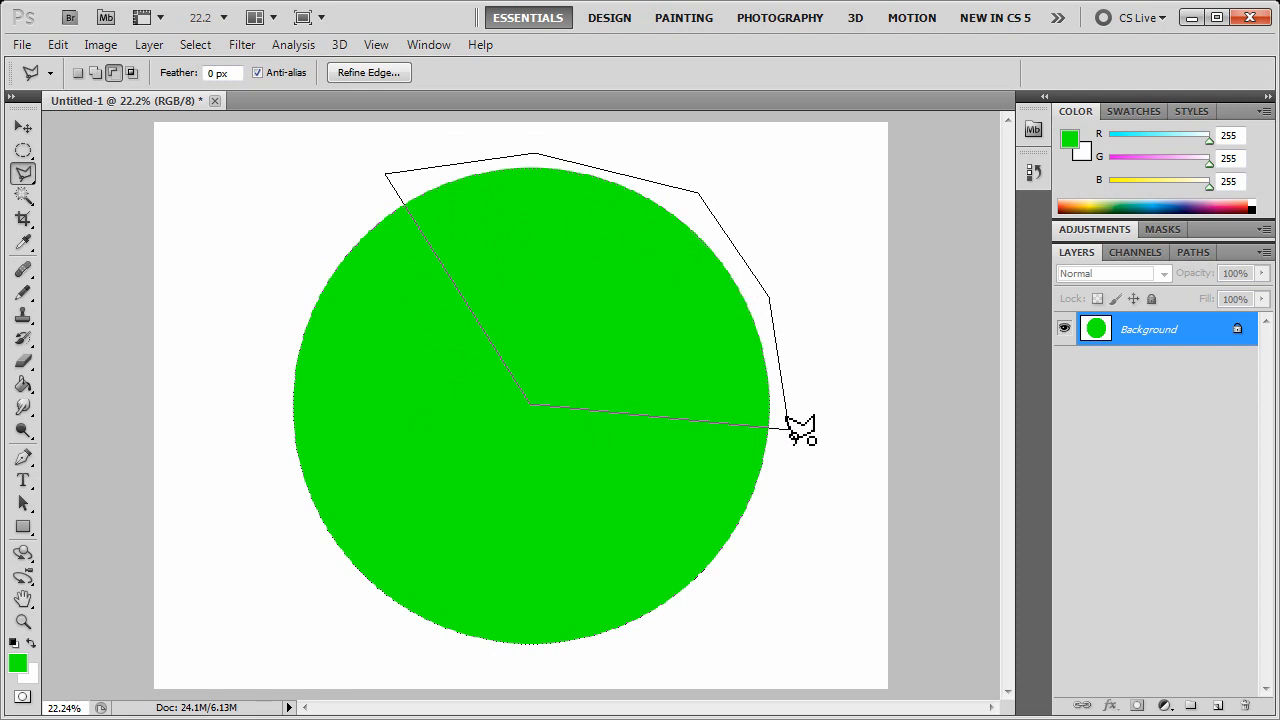
left_click(800, 430)
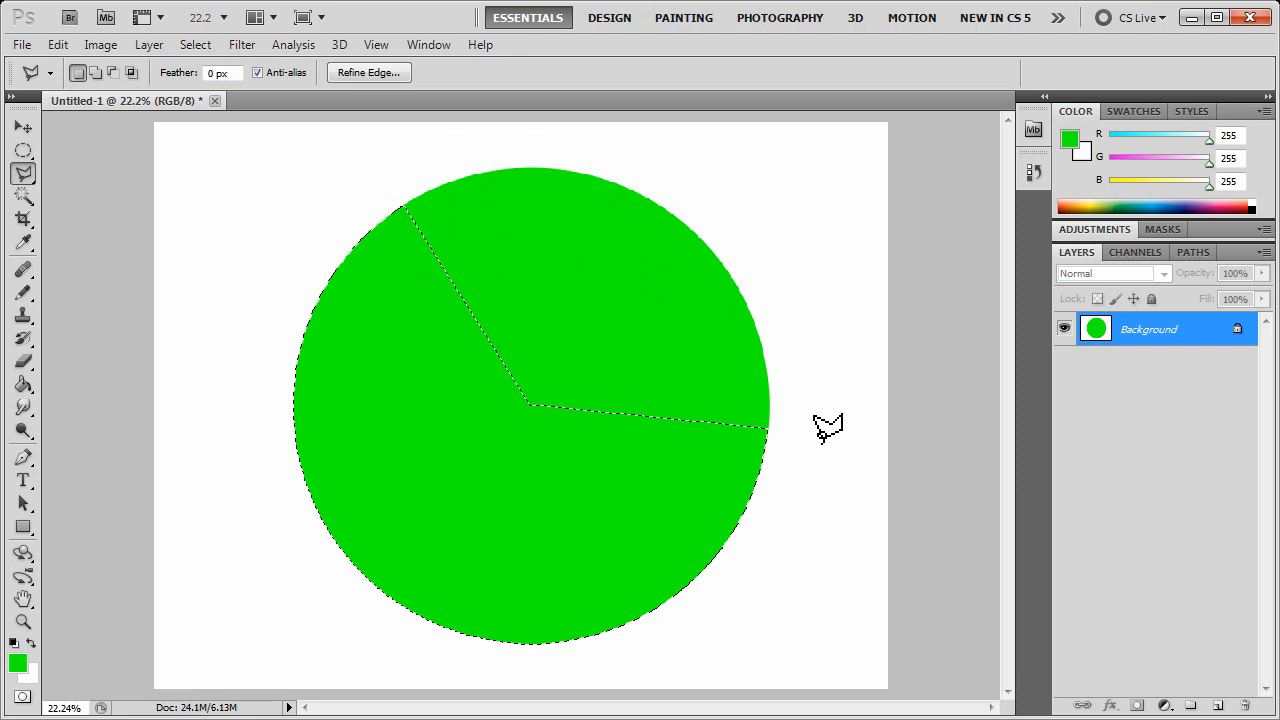
mouse_move(508, 308)
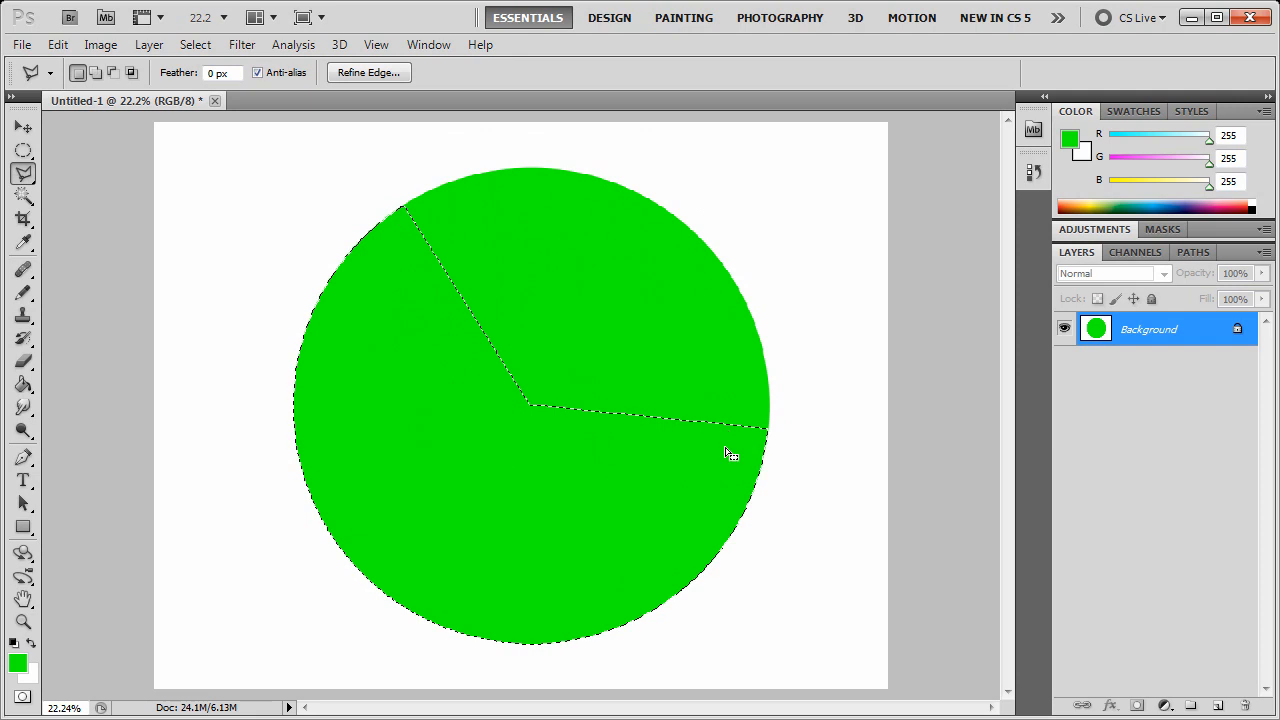
mouse_move(656, 560)
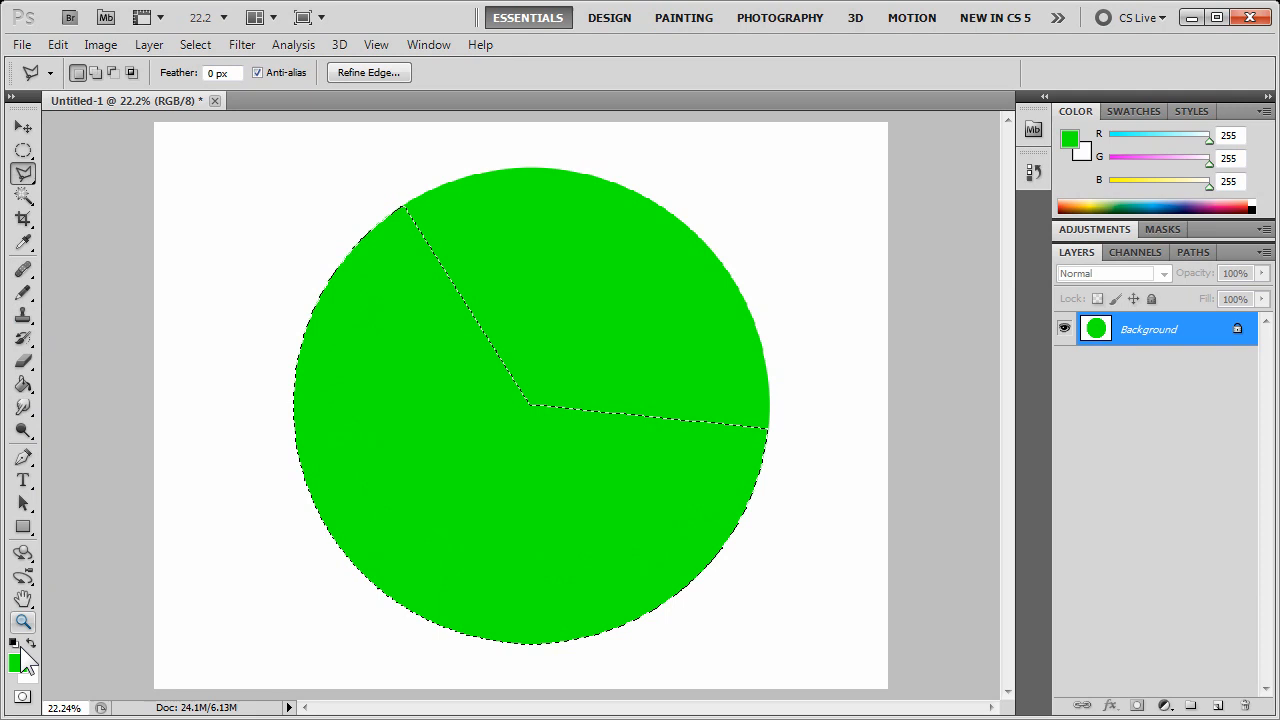
Step: Set the foreground colour to red and fill the large selected wedge with the Paint Bucket
left_click(16, 660)
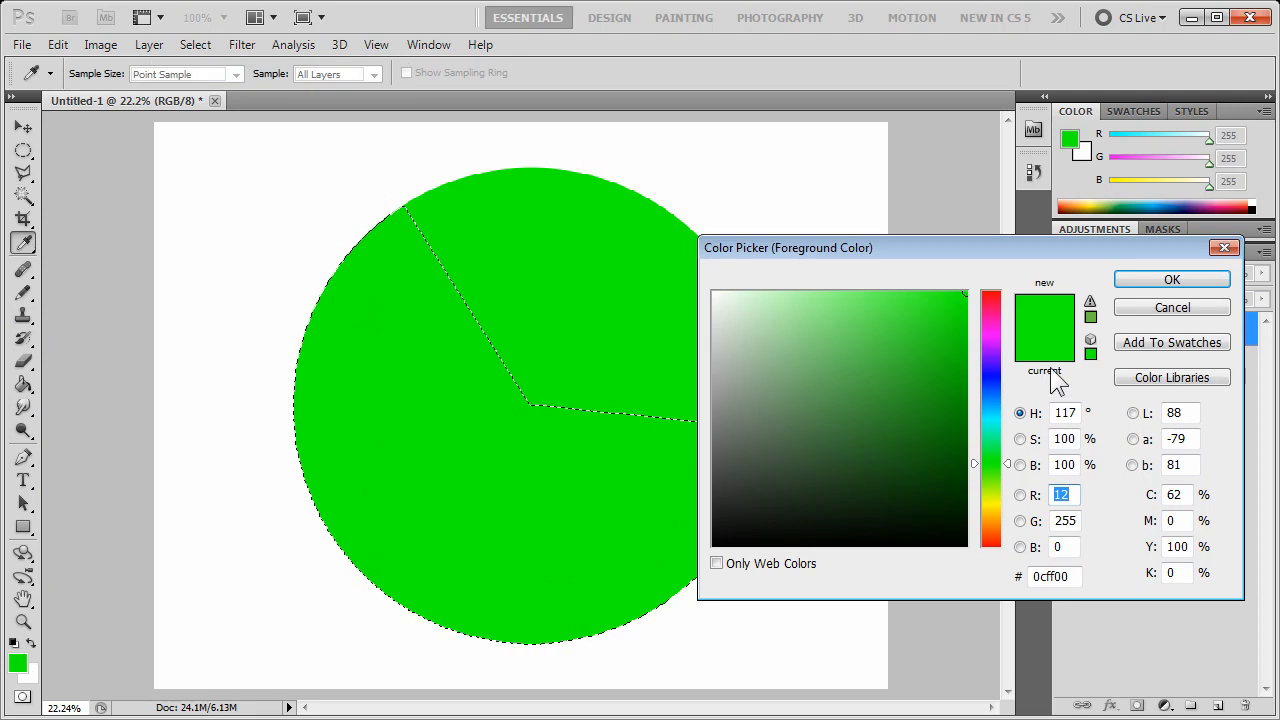
left_click(990, 300)
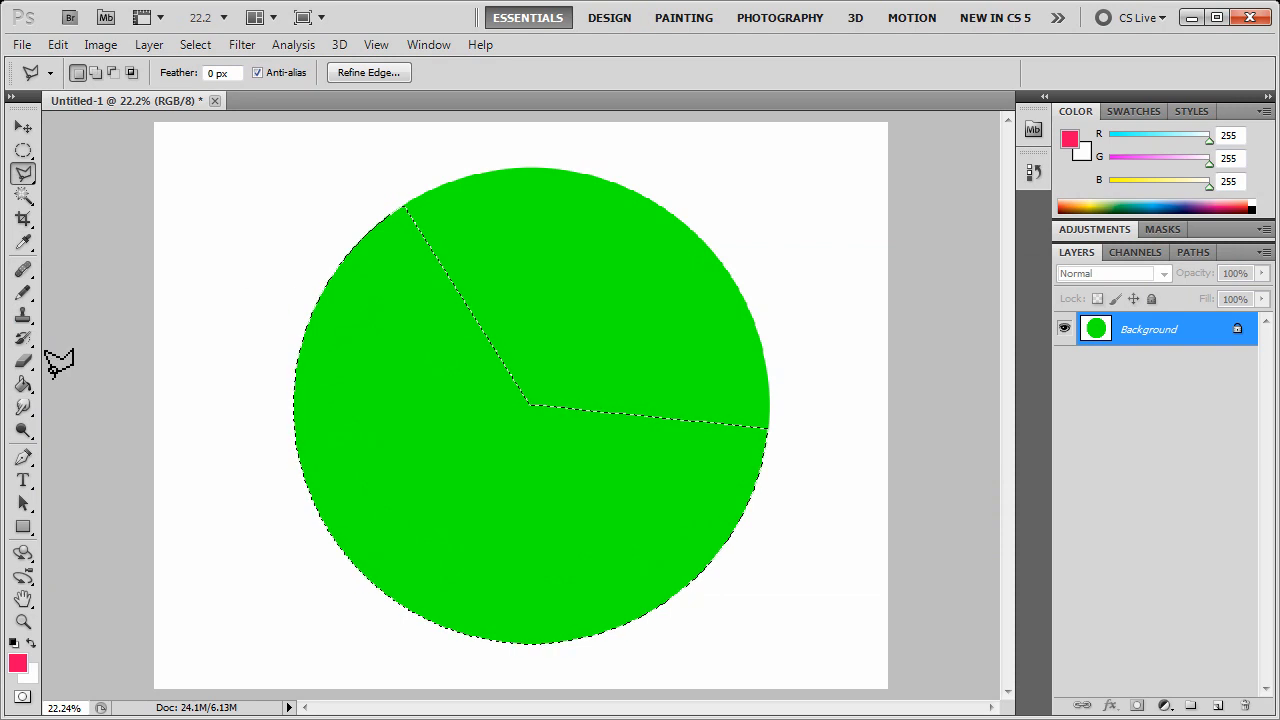
left_click(22, 384)
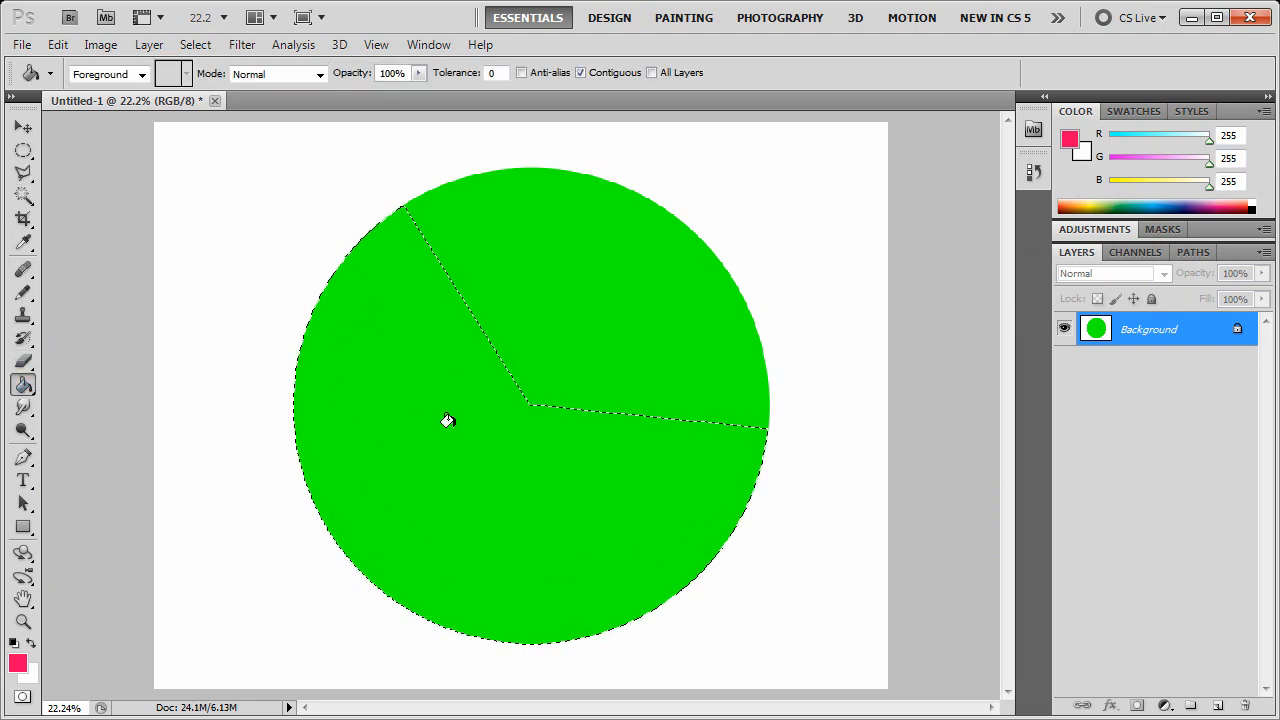
left_click(448, 420)
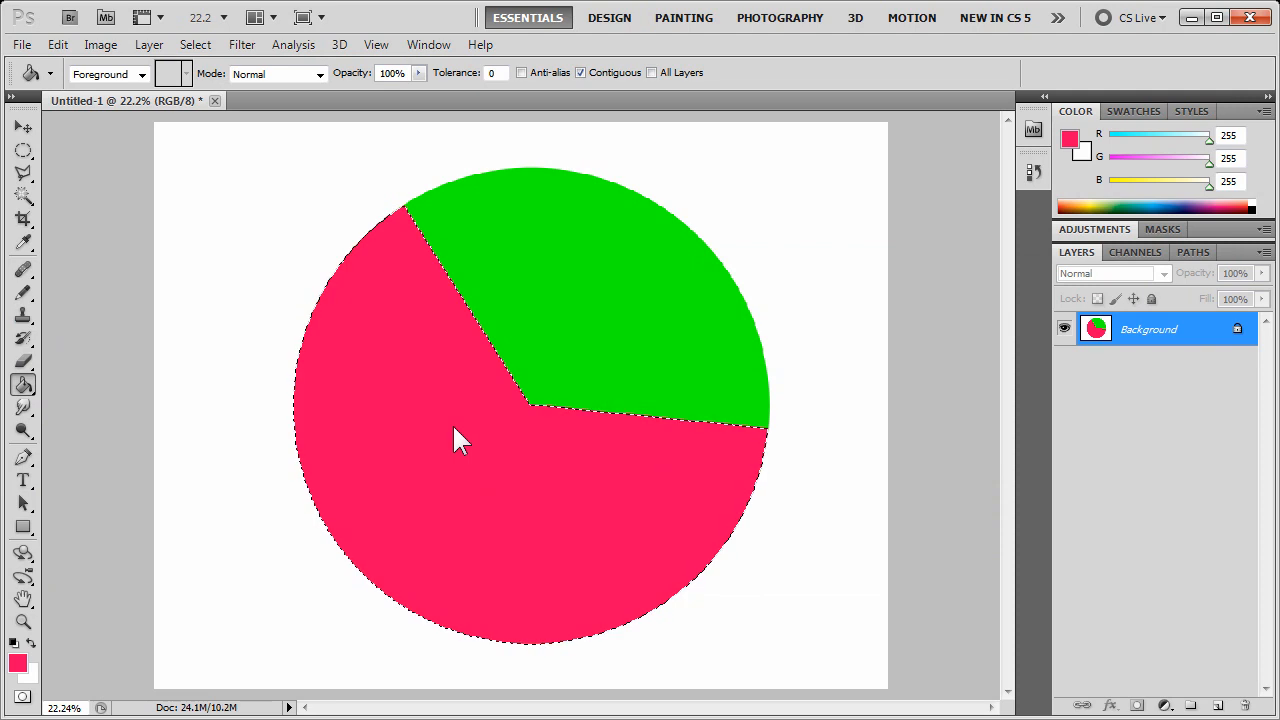
mouse_move(348, 376)
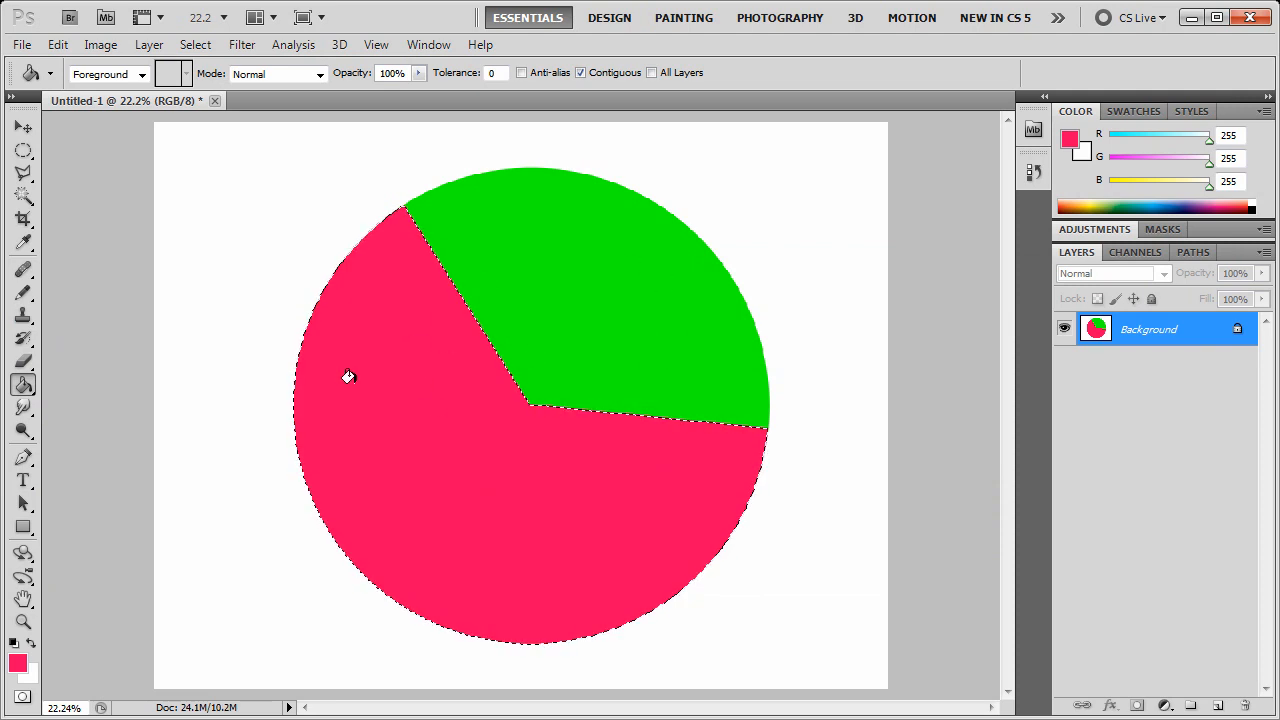
mouse_move(360, 368)
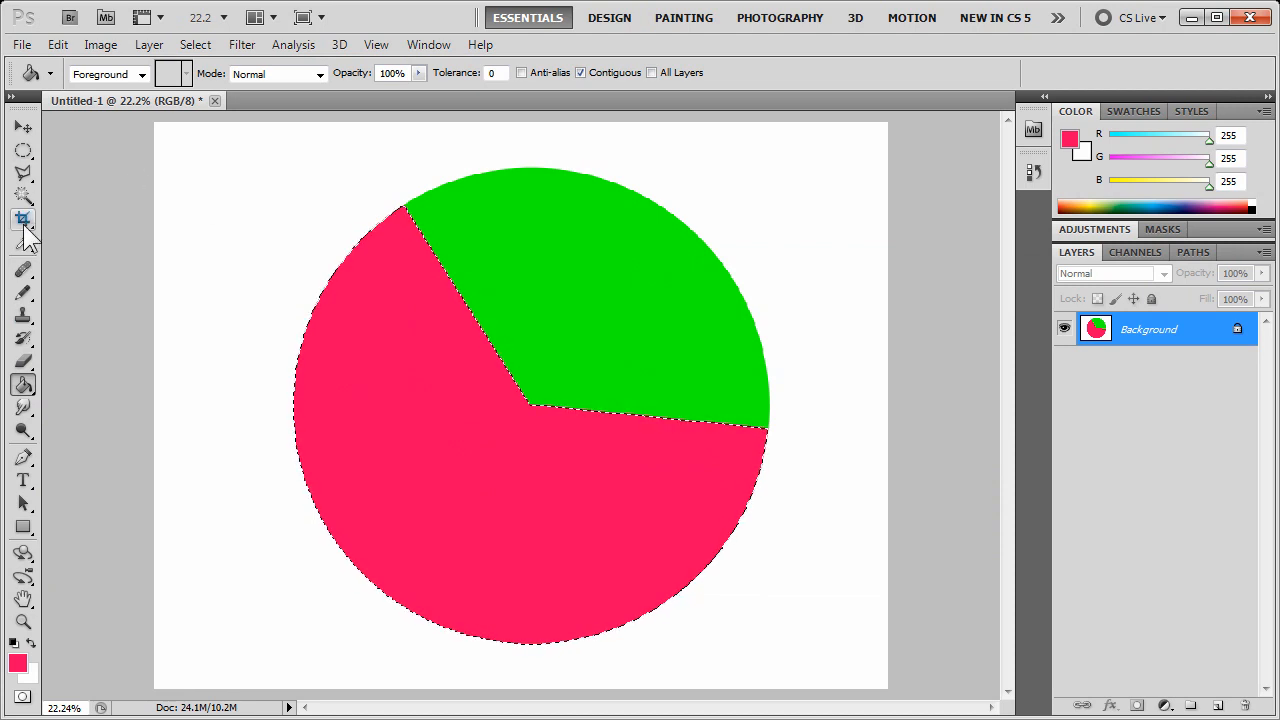
Step: Outline and close a lower-right wedge selection with the Polygonal Lasso
left_click(22, 176)
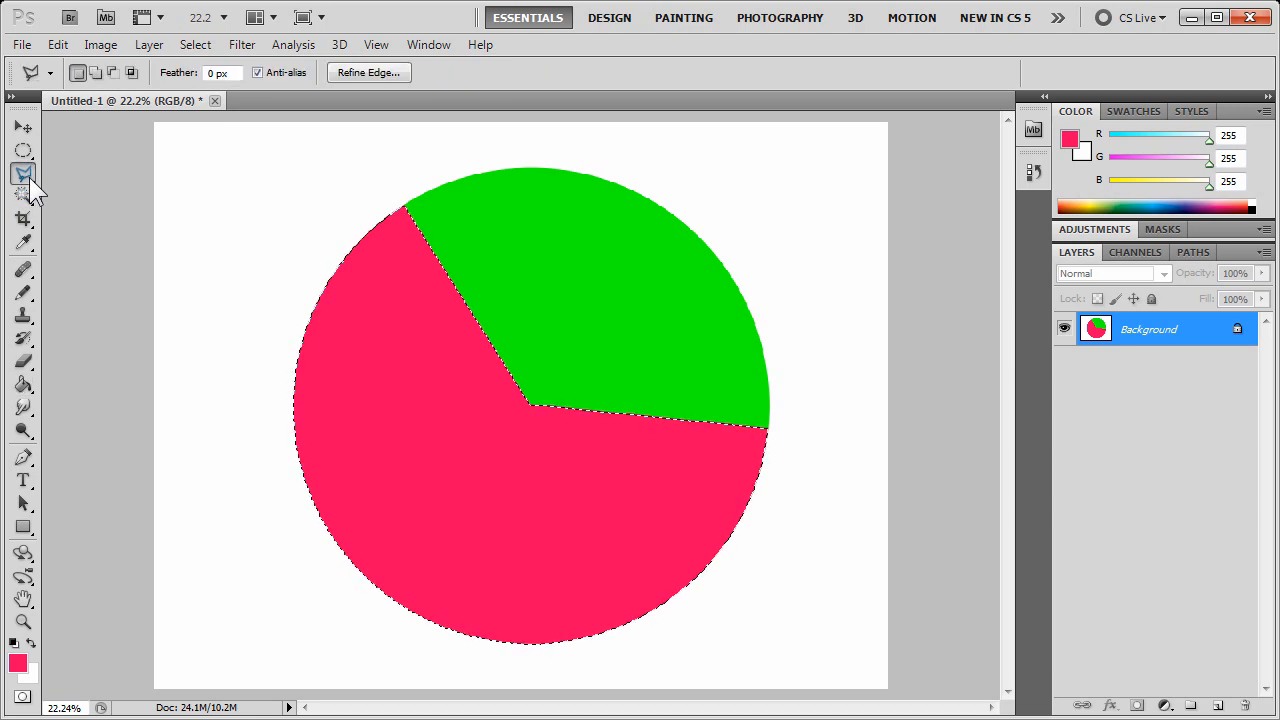
mouse_move(624, 604)
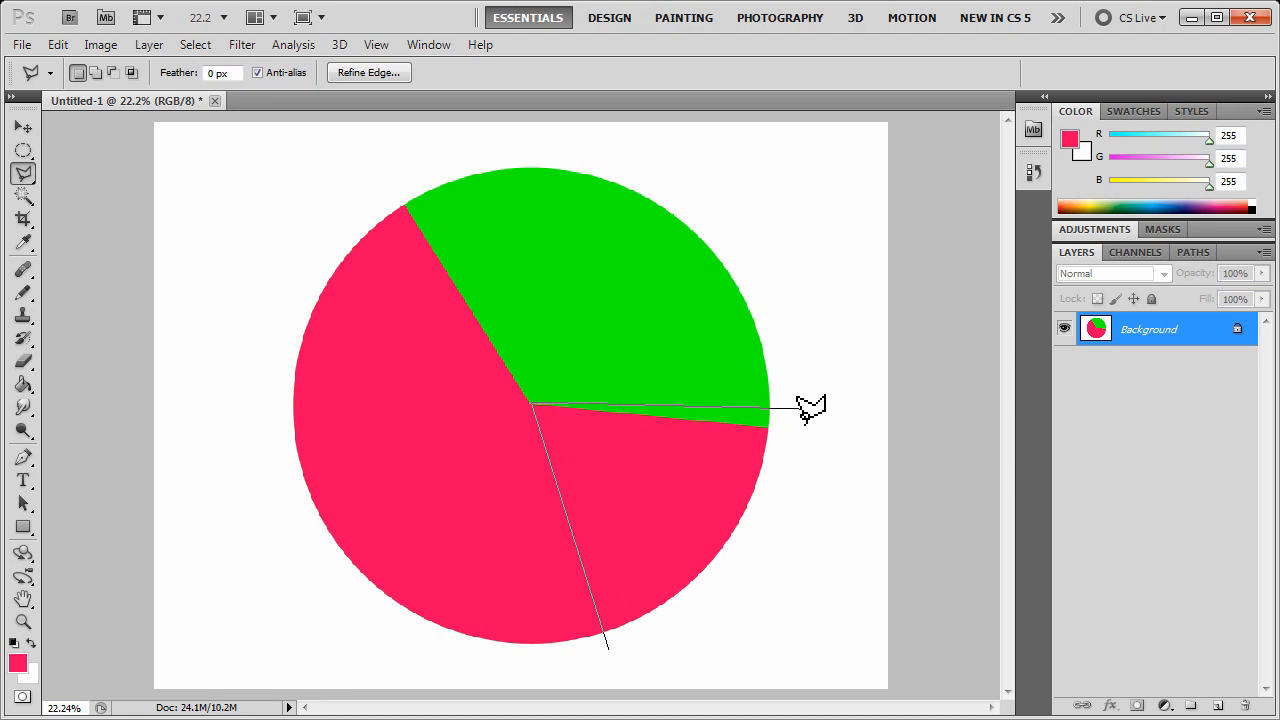
left_click(810, 410)
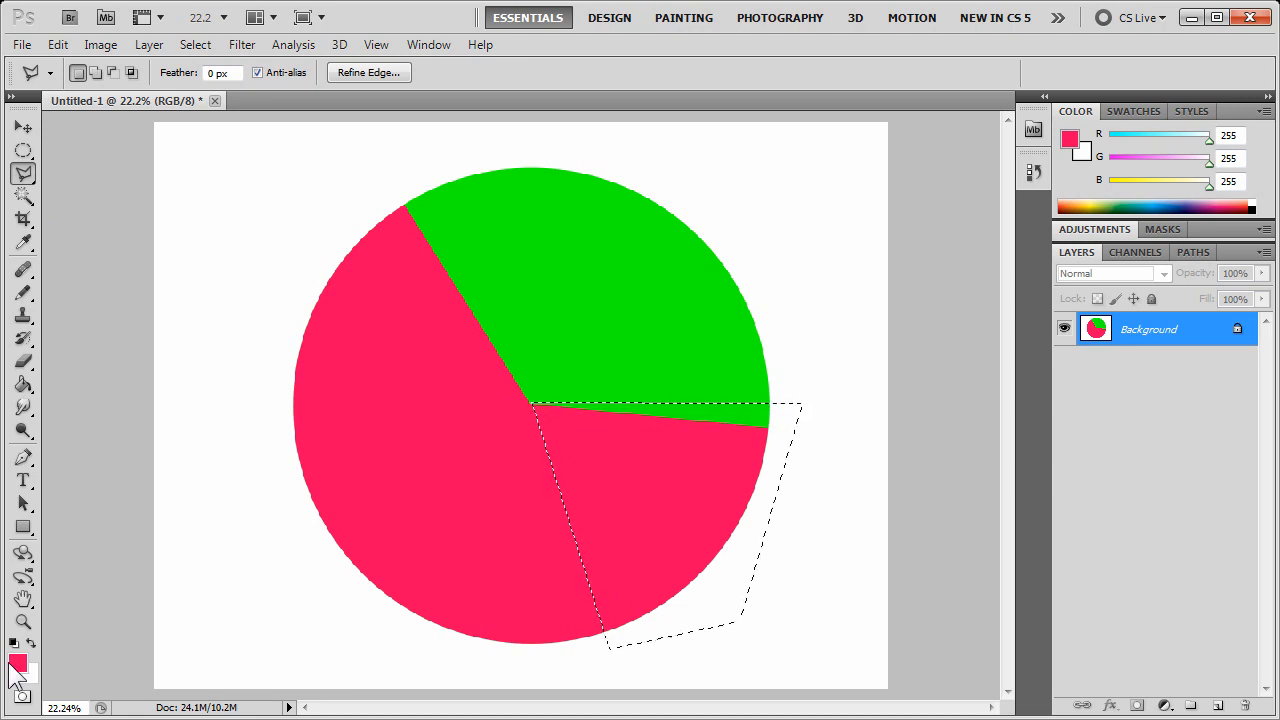
Step: Set the foreground paint colour to yellow in the Color Picker
left_click(18, 664)
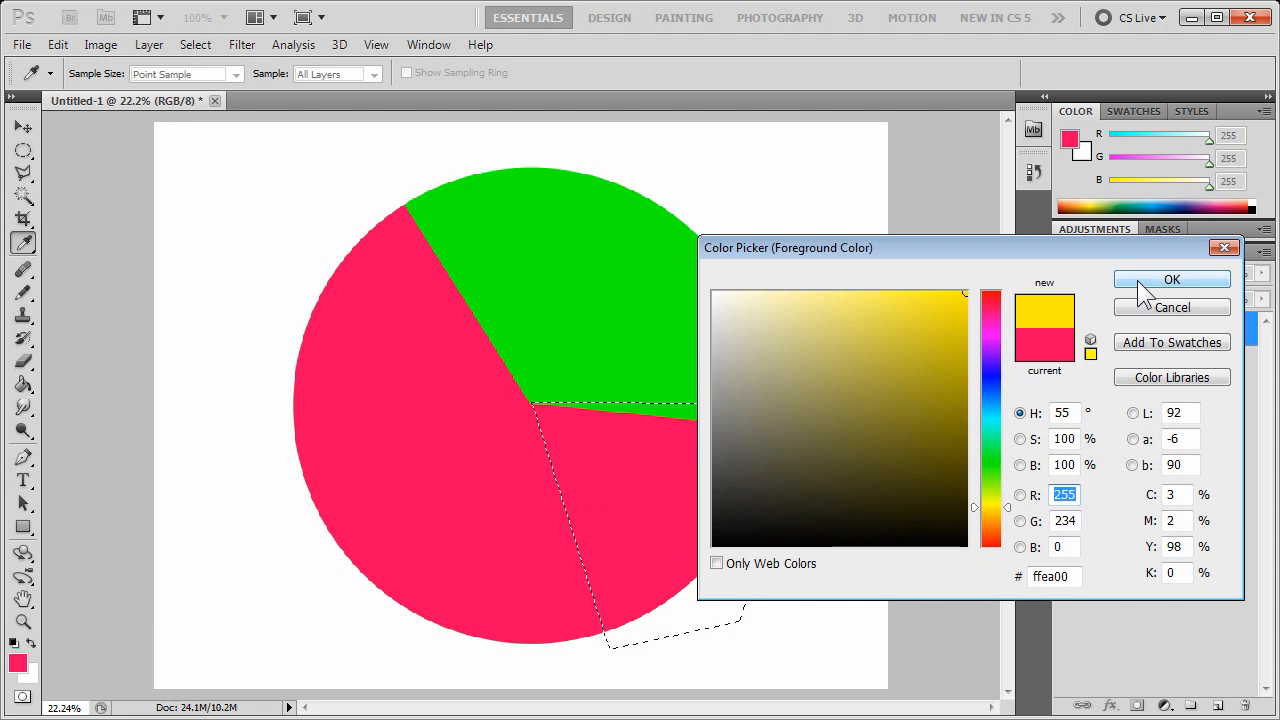
left_click(1172, 280)
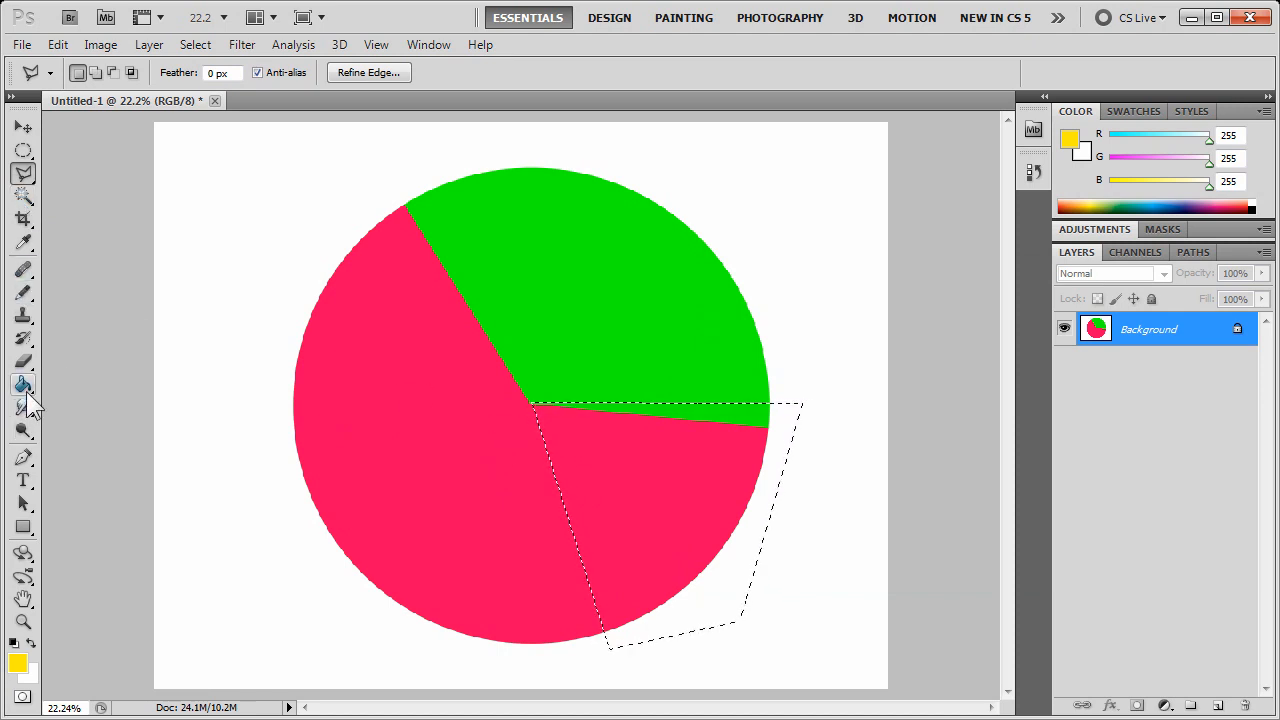
Step: Fill the lower-right wedge selection with yellow using the Paint Bucket
left_click(660, 452)
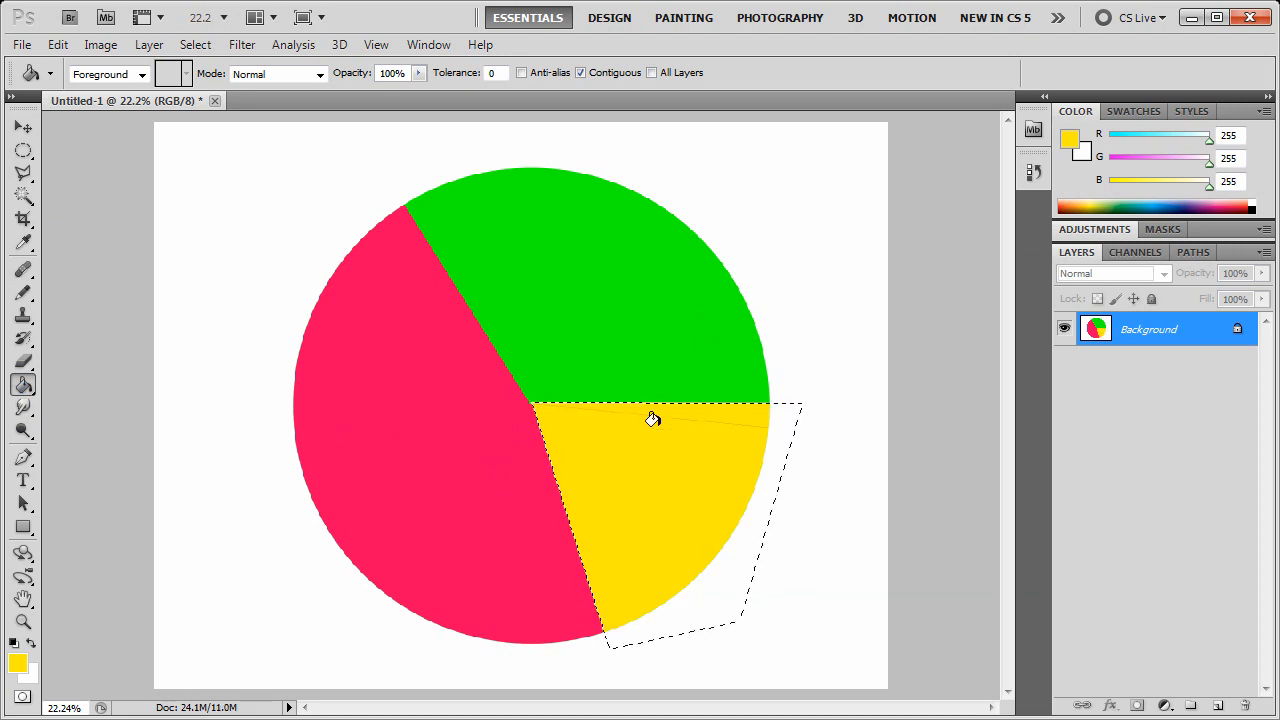
mouse_move(92, 108)
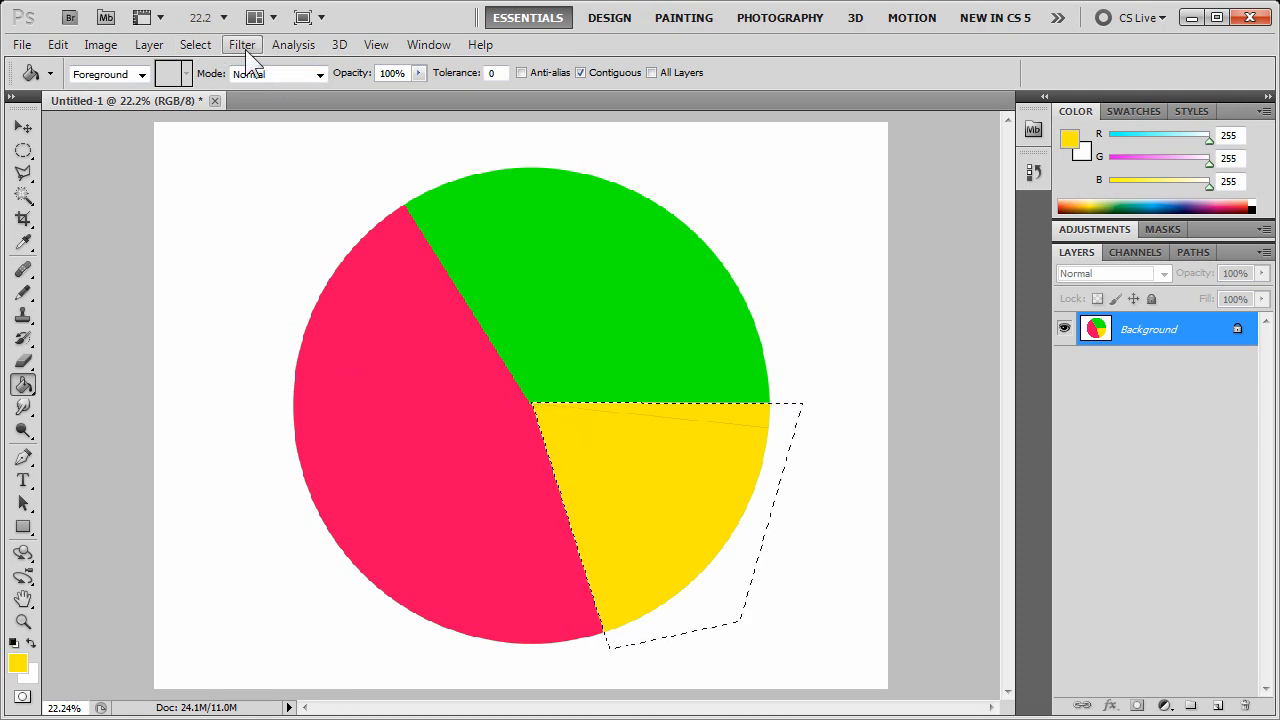
Step: Deselect via Select > Deselect to leave a clean green, red and yellow pie
left_click(196, 44)
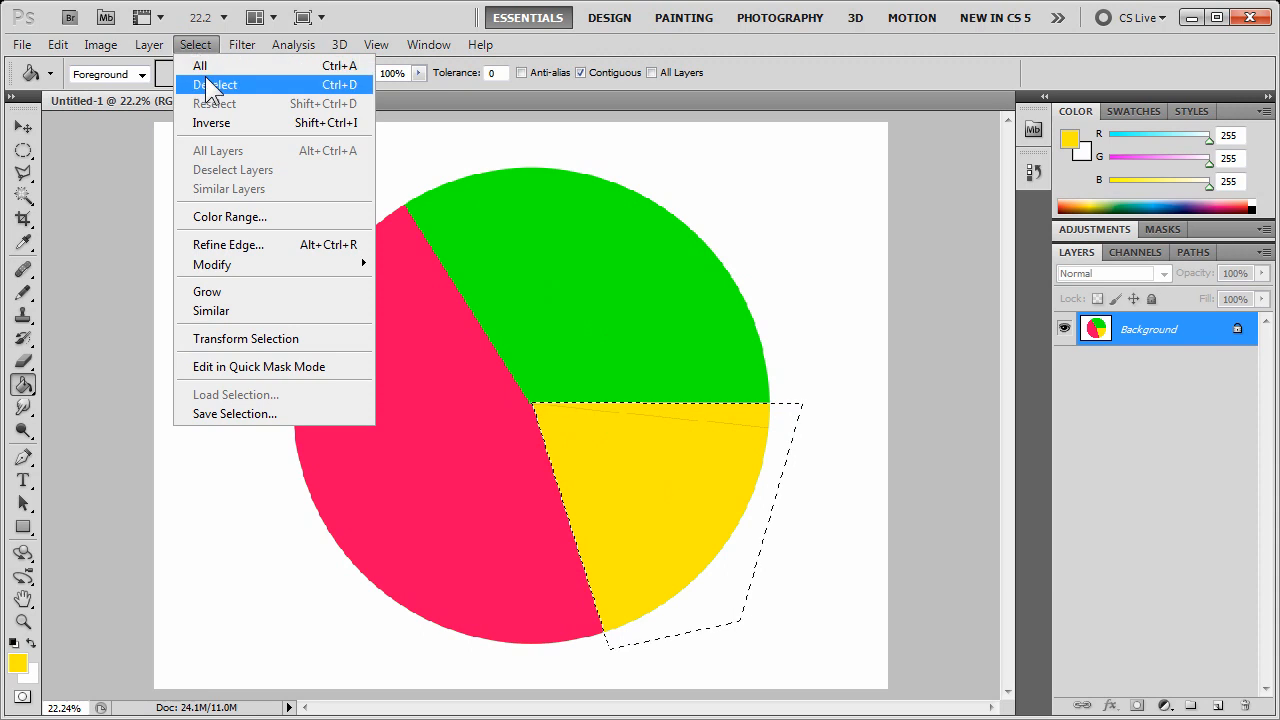
left_click(214, 84)
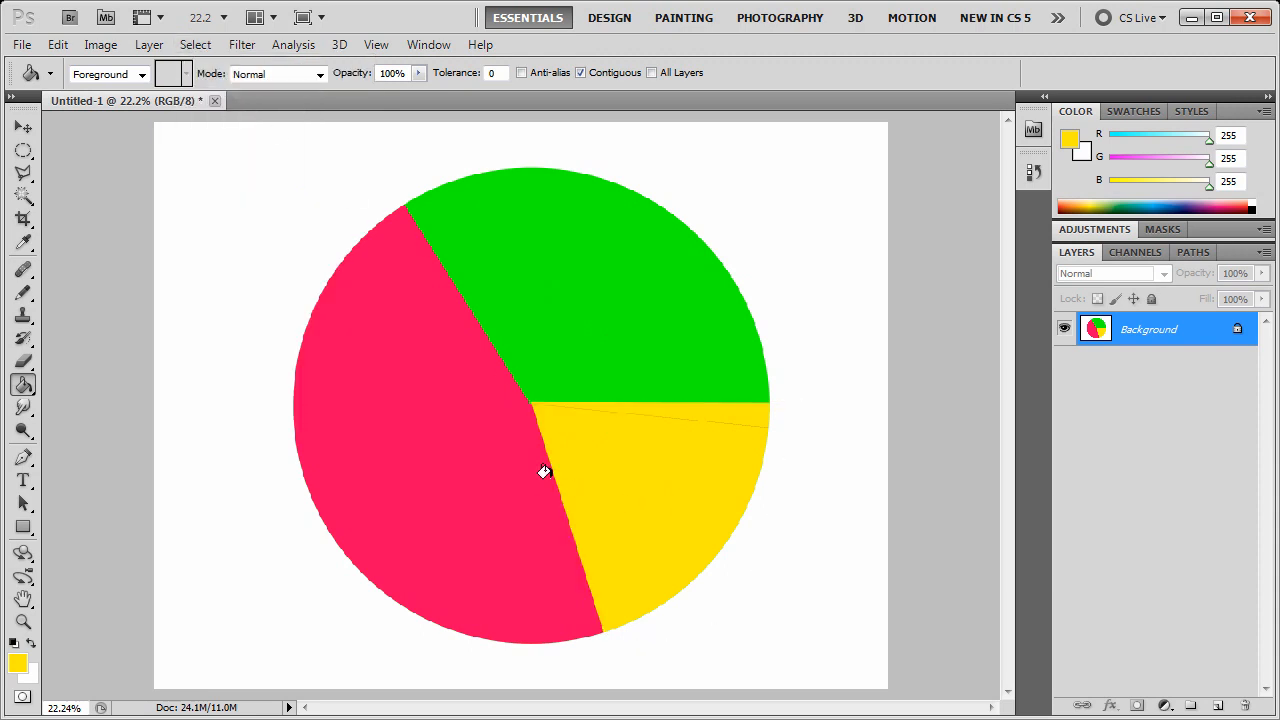
mouse_move(572, 496)
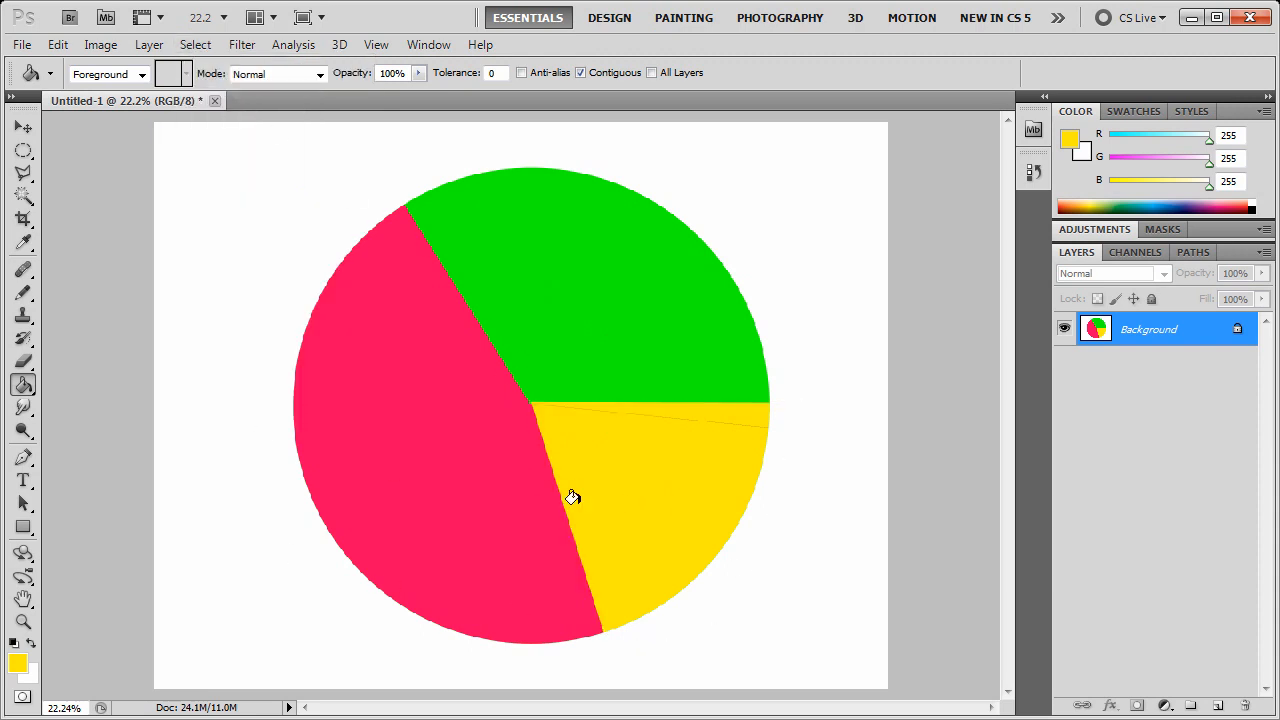